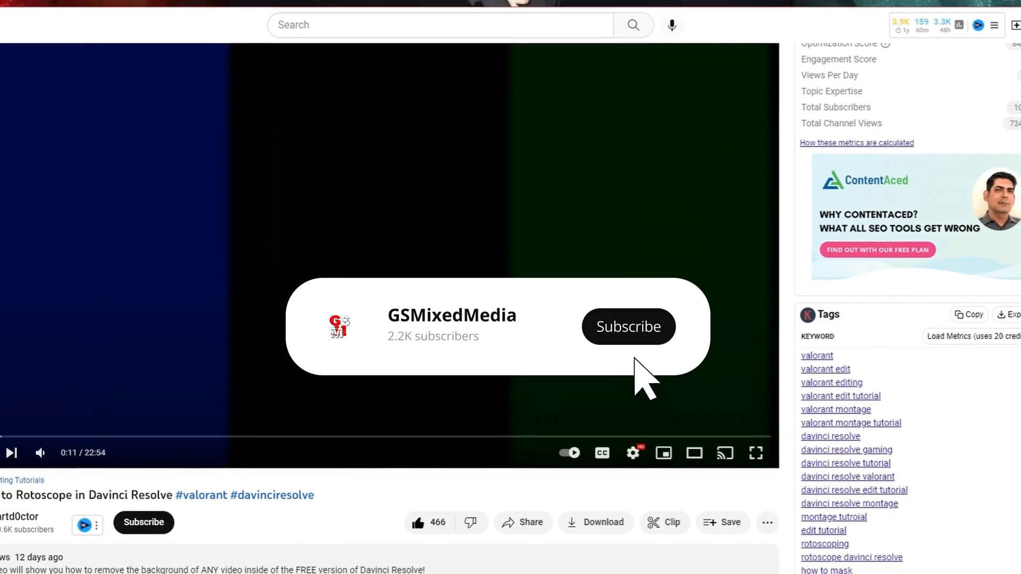
Step: Start a Quick Export of the timeline with the H.264 Master preset at 1920 x 1080
left_click(629, 327)
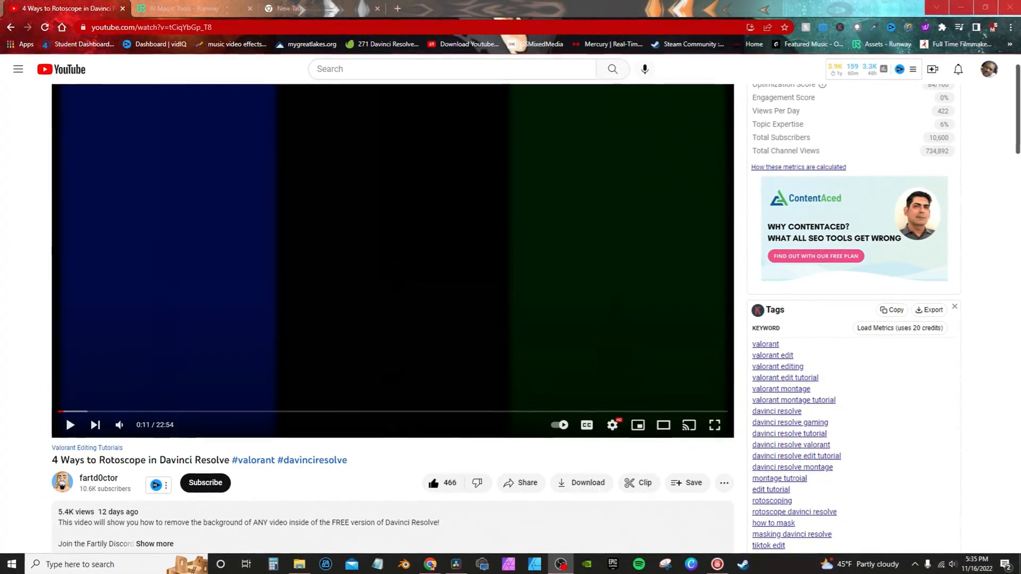
left_click(455, 564)
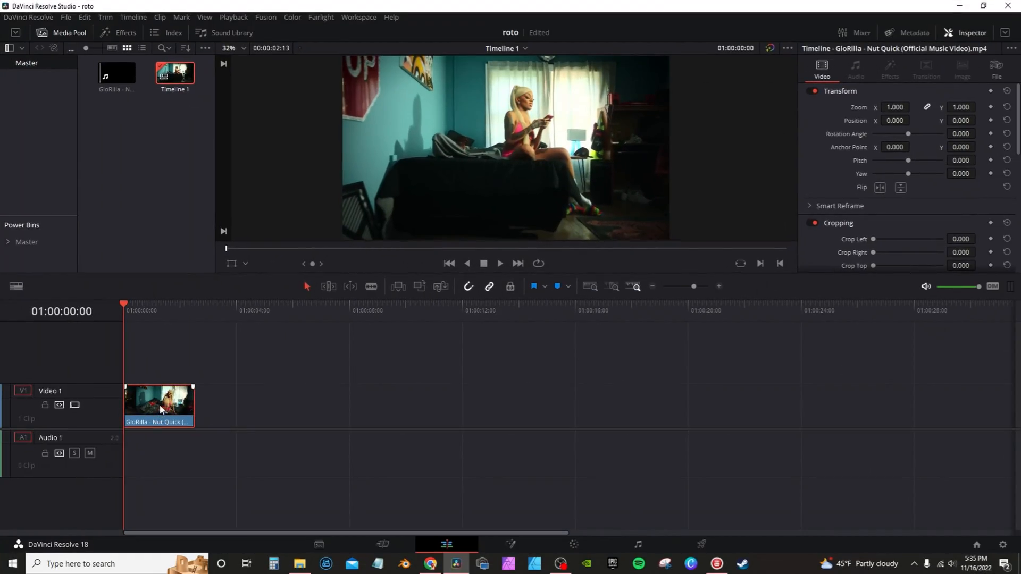
left_click(79, 17)
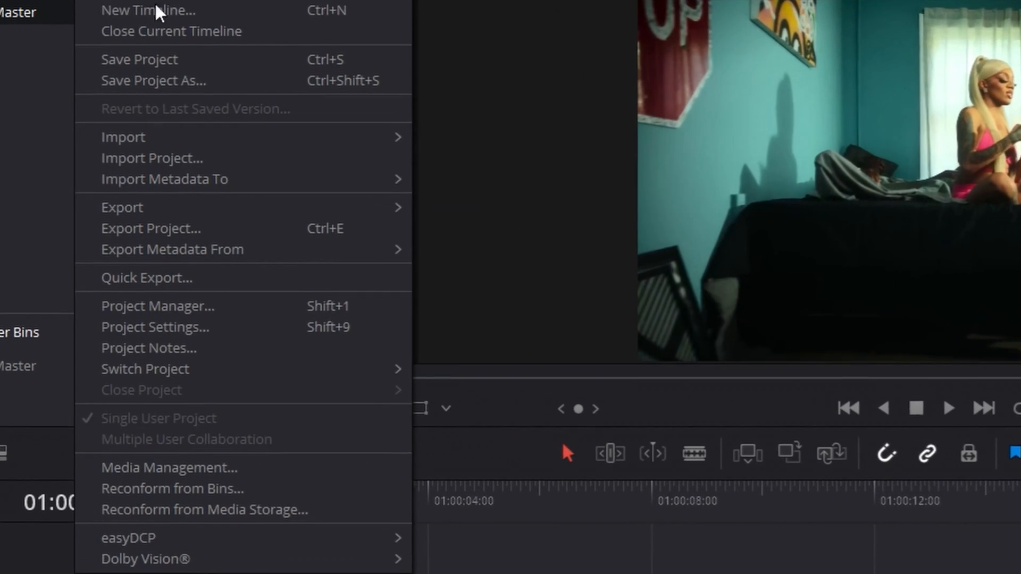
left_click(147, 279)
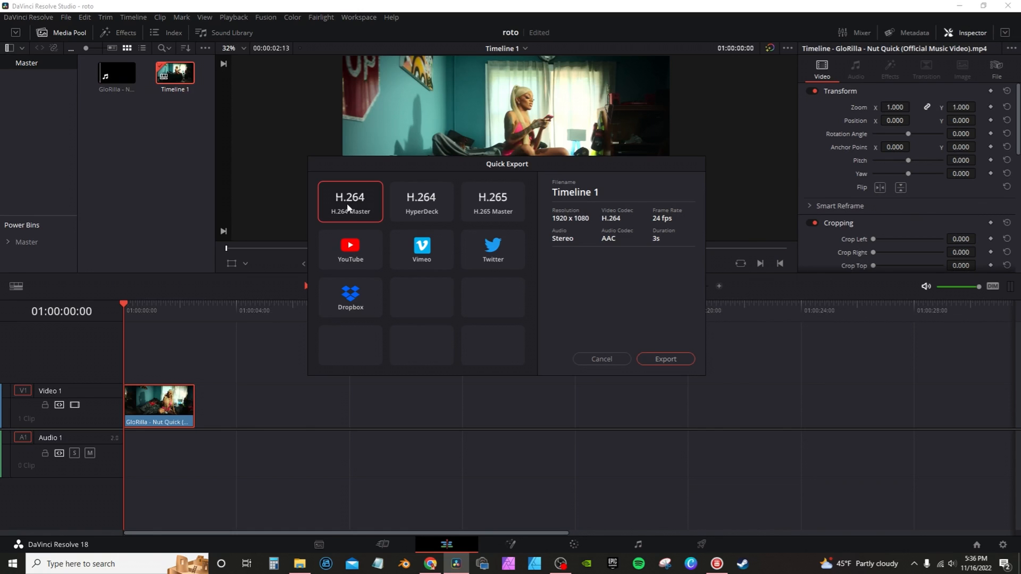
left_click(665, 360)
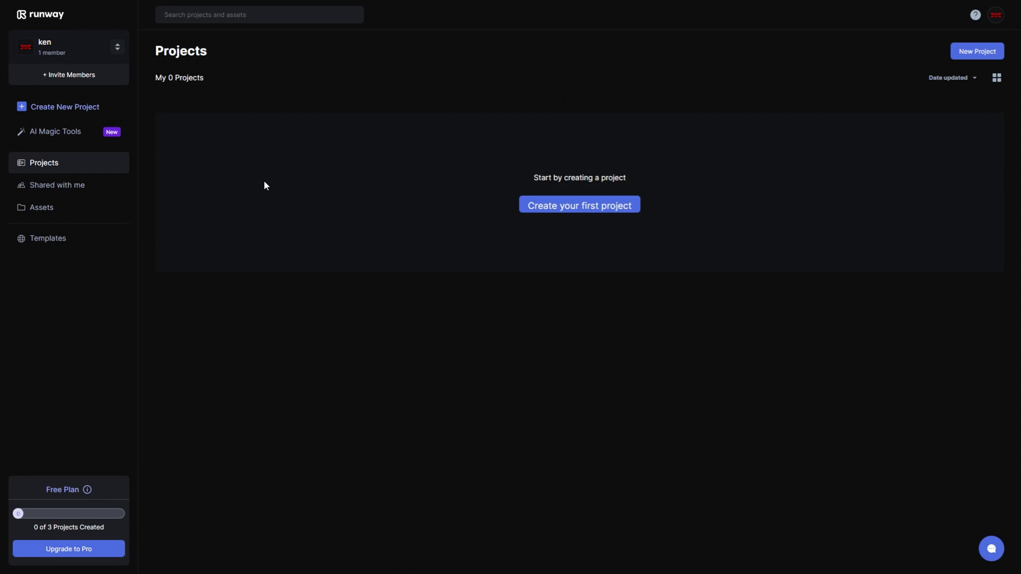
Step: Load Timeline 1.mov into Runway's Green Screen tool from the Assets panel
left_click(65, 107)
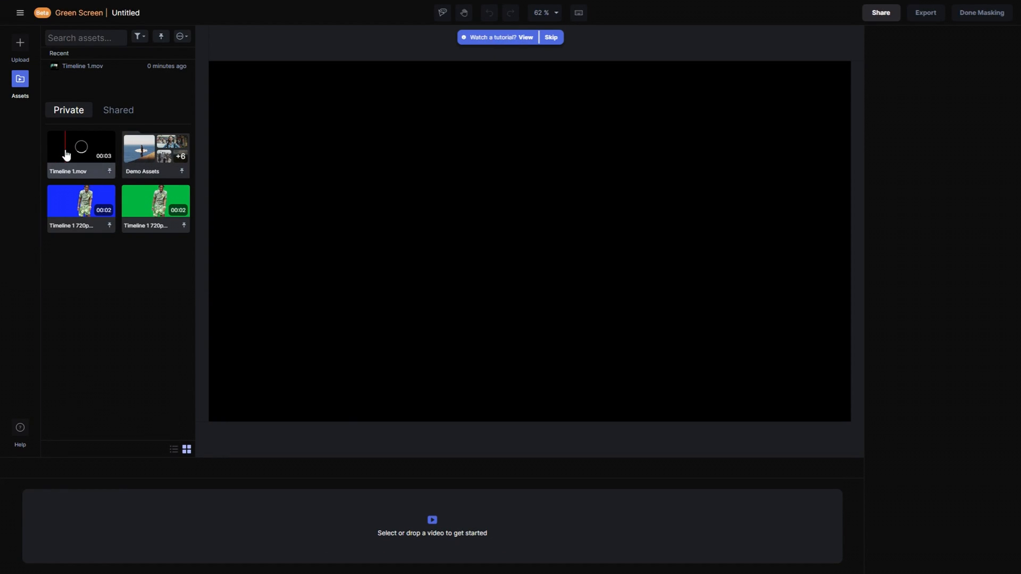
left_click(80, 151)
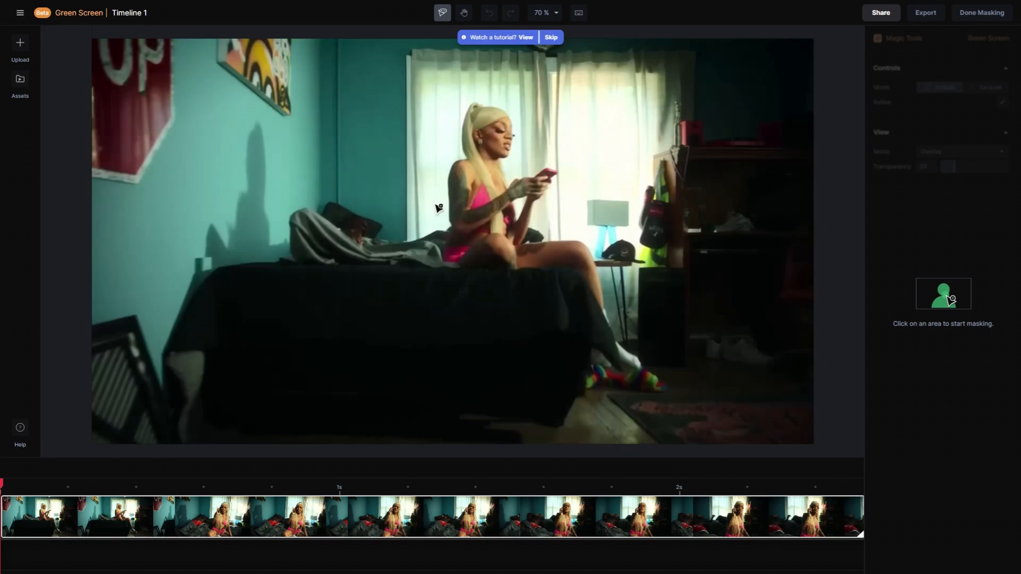
Step: Mask the woman with subject clicks and preview the result against green
left_click(497, 128)
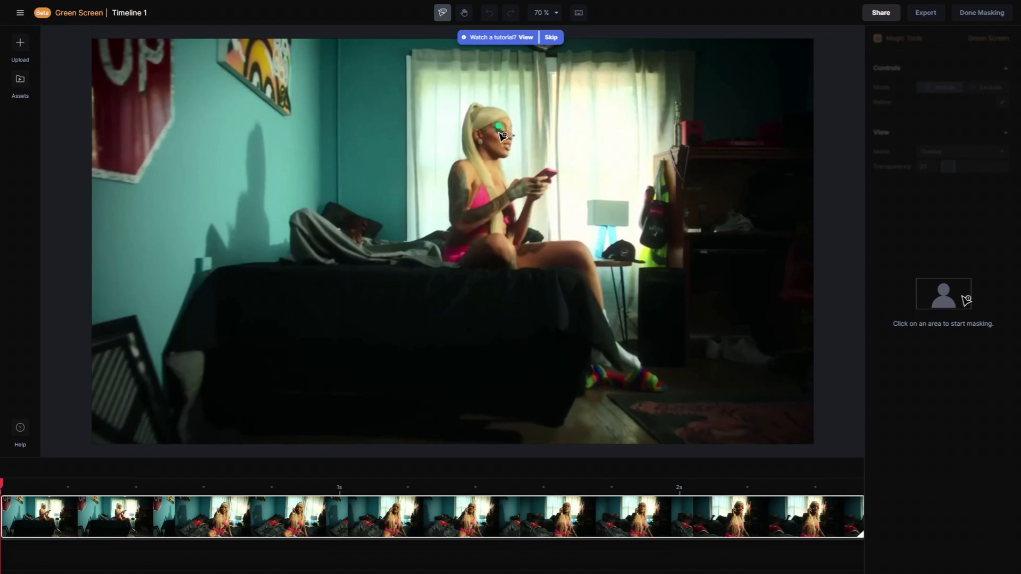
left_click(551, 253)
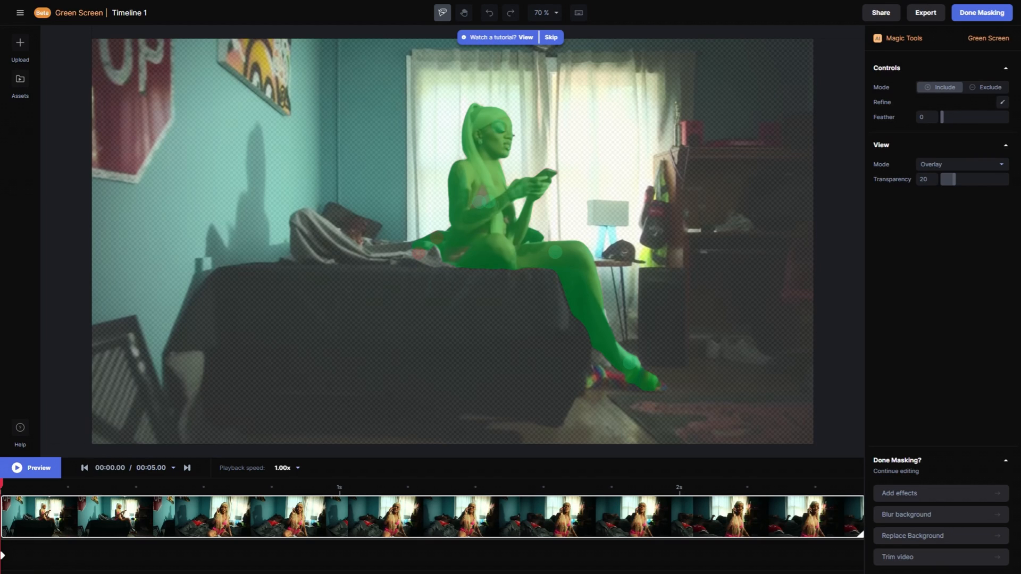
left_click(17, 468)
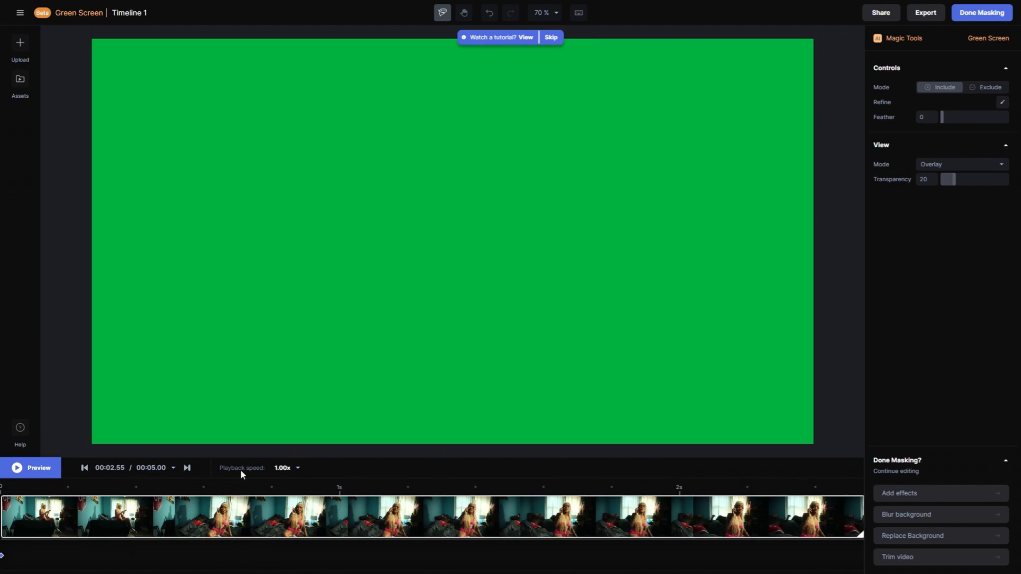
Step: Exclude the stray pillow from the mask at that moment and replay the preview
left_click(101, 491)
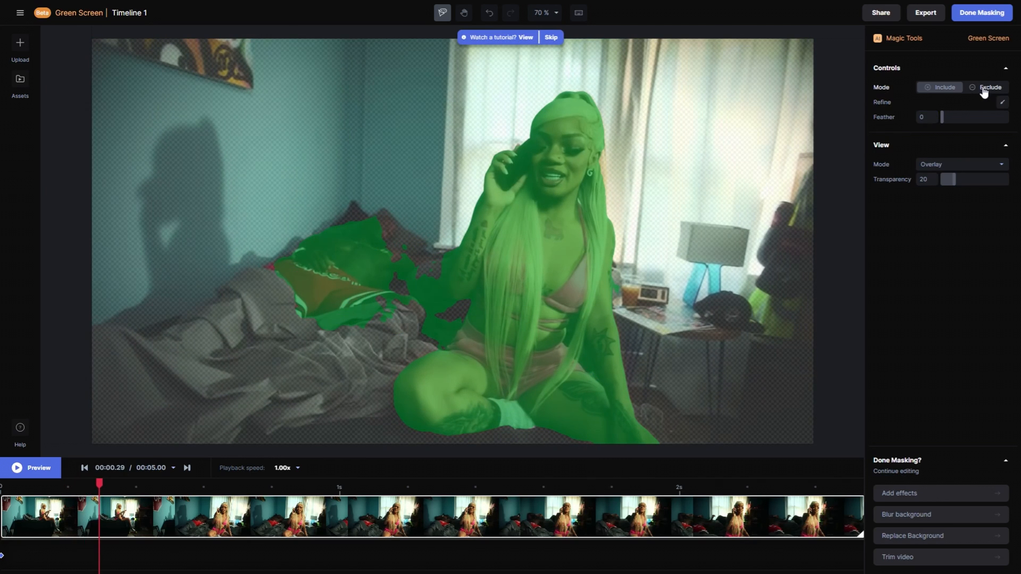
left_click(353, 268)
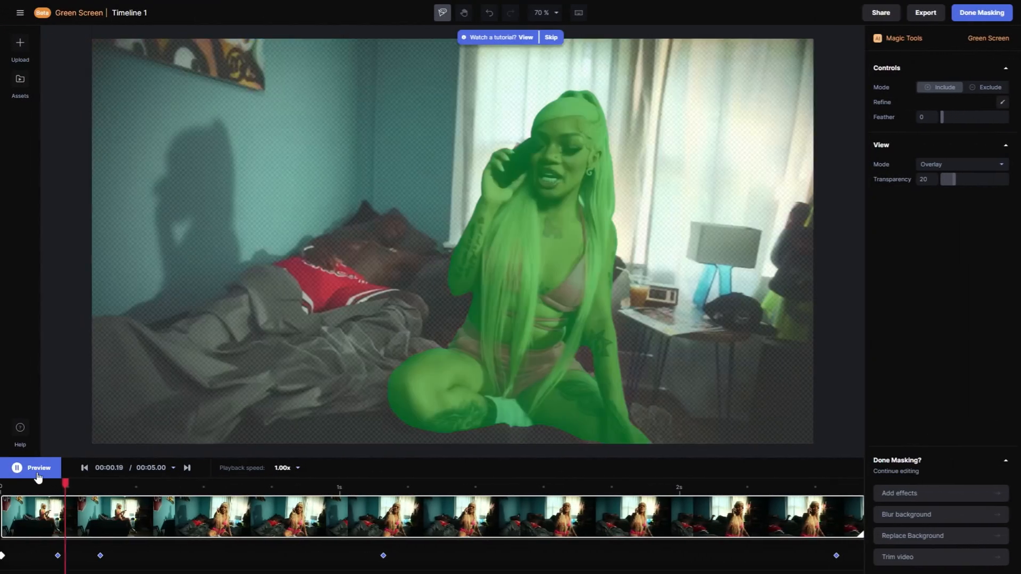
left_click(30, 468)
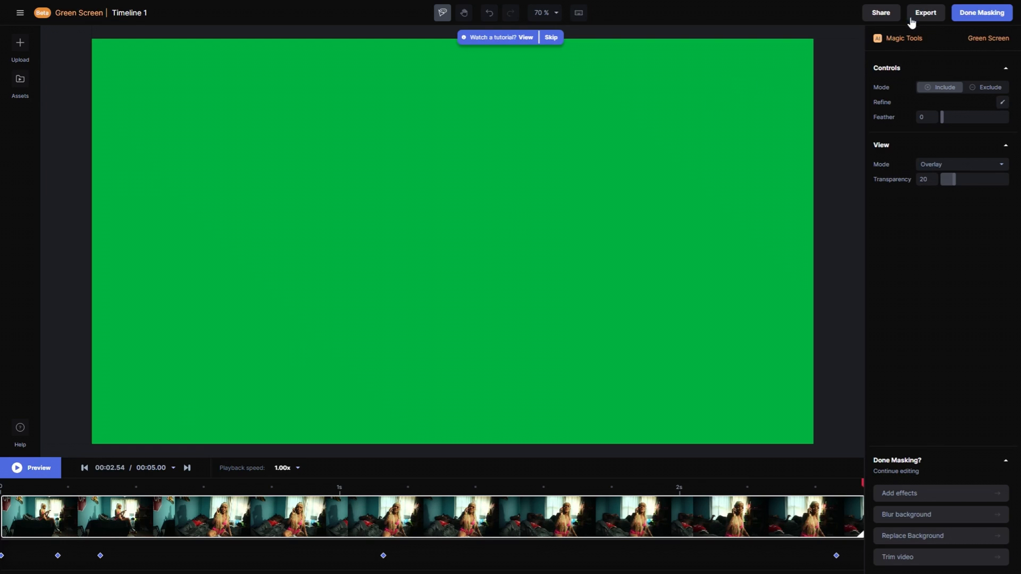
Step: Export the mask as a 720p MP4 green-screen video and download it from Assets
left_click(925, 12)
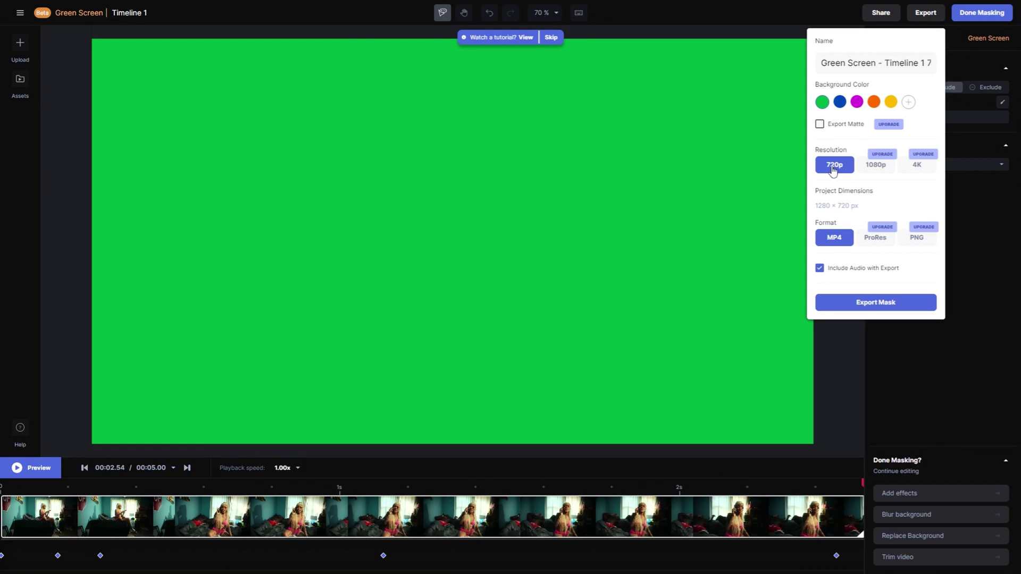
mouse_move(876, 165)
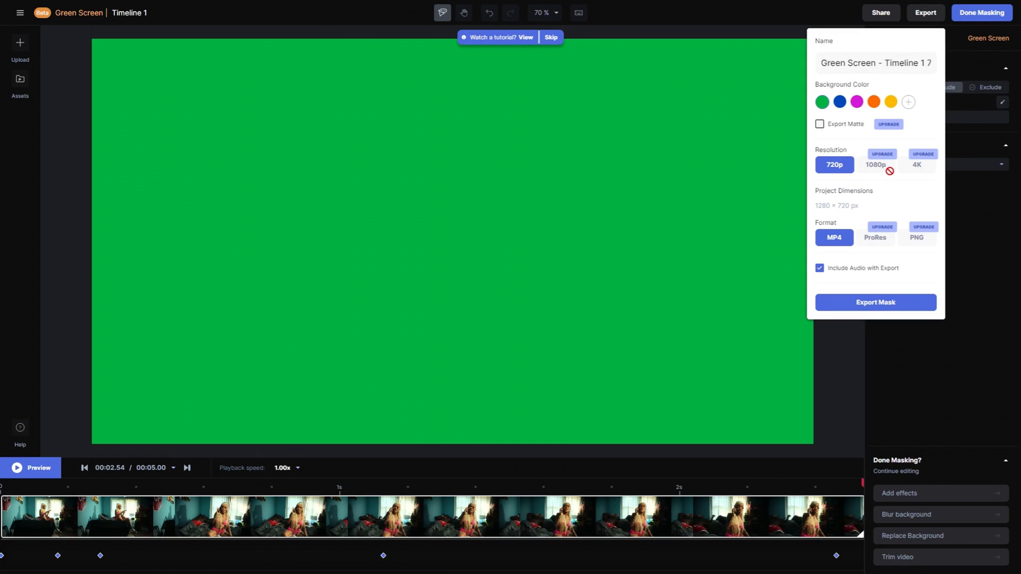
mouse_move(866, 307)
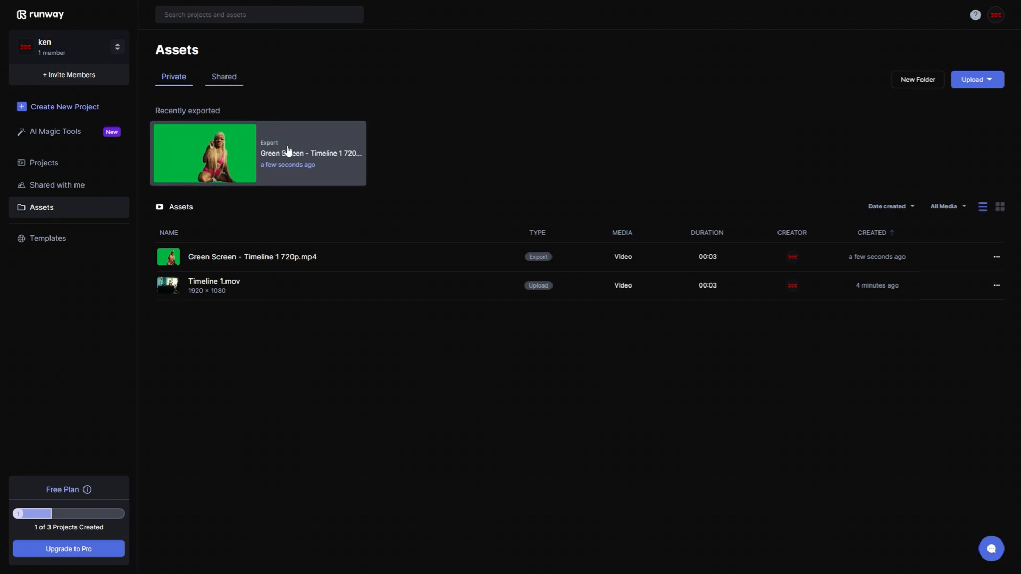
right_click(289, 151)
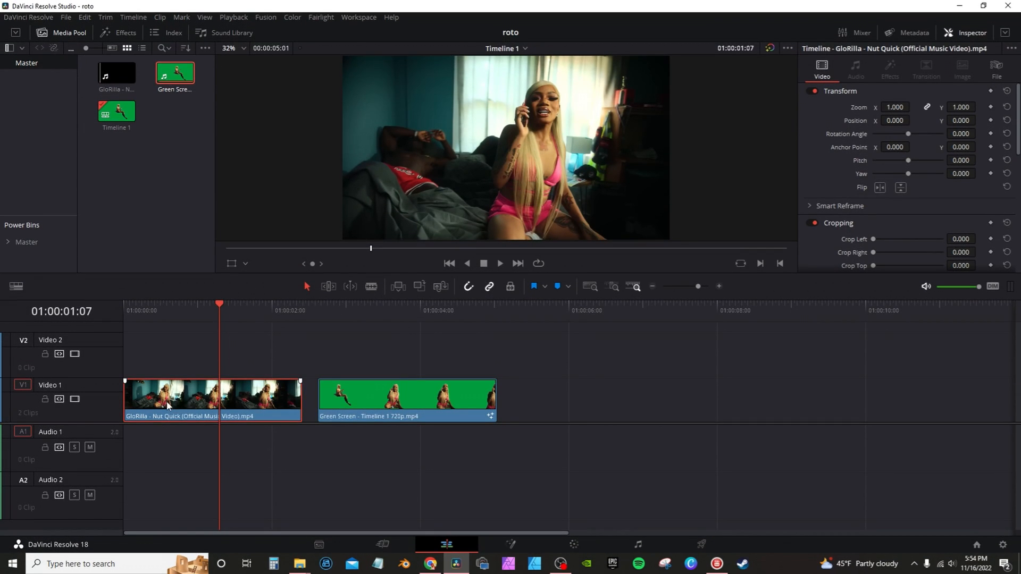
Step: Stack the original on V2 over the green-screen clip on V1 and combine them into Fusion Clip 1
left_click_drag(212, 397, 211, 352)
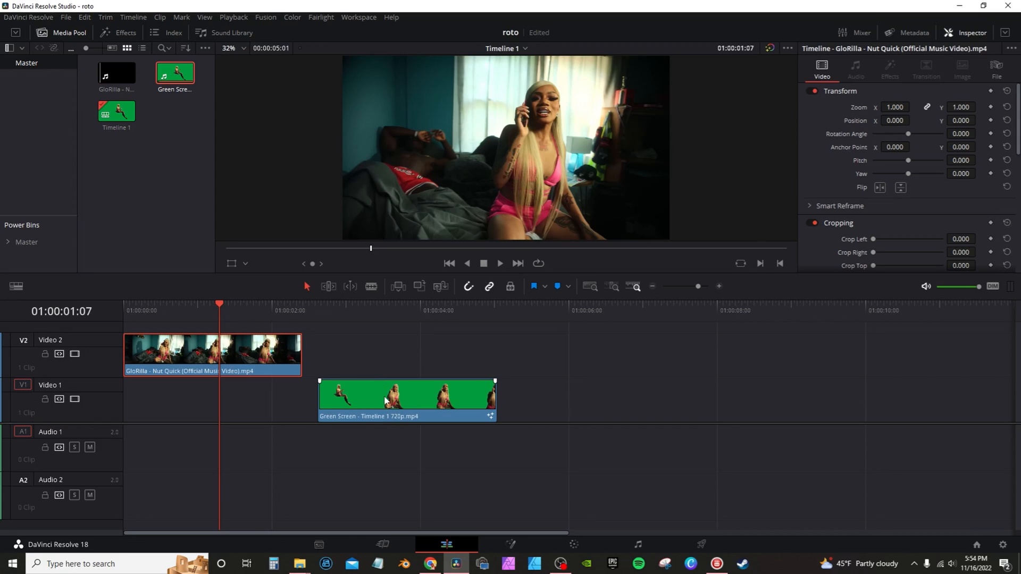
left_click_drag(407, 393, 212, 401)
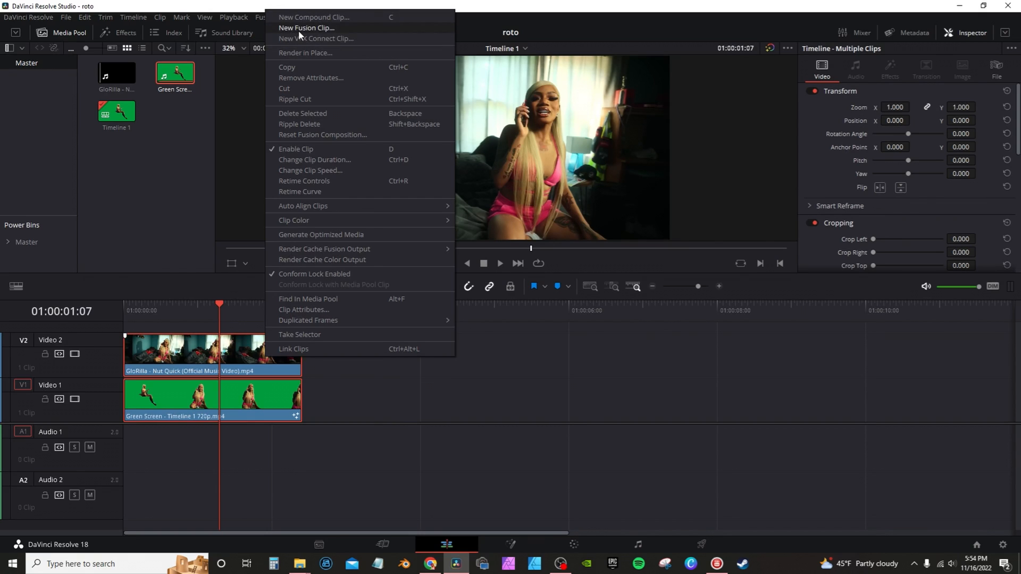
left_click(305, 27)
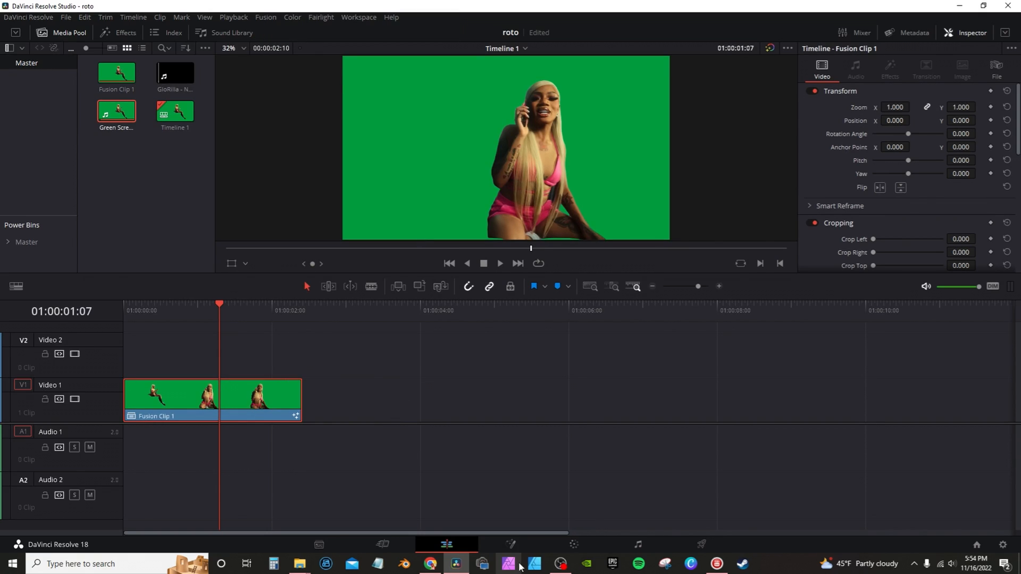
left_click(510, 544)
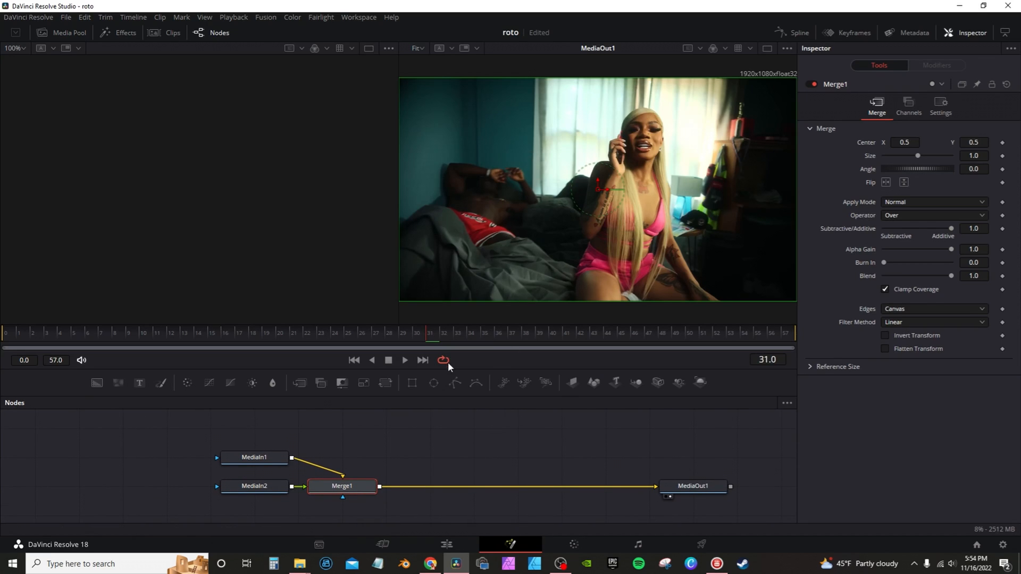
Step: Rename the green-screen input node MediaIn1 to Mask
left_click(255, 457)
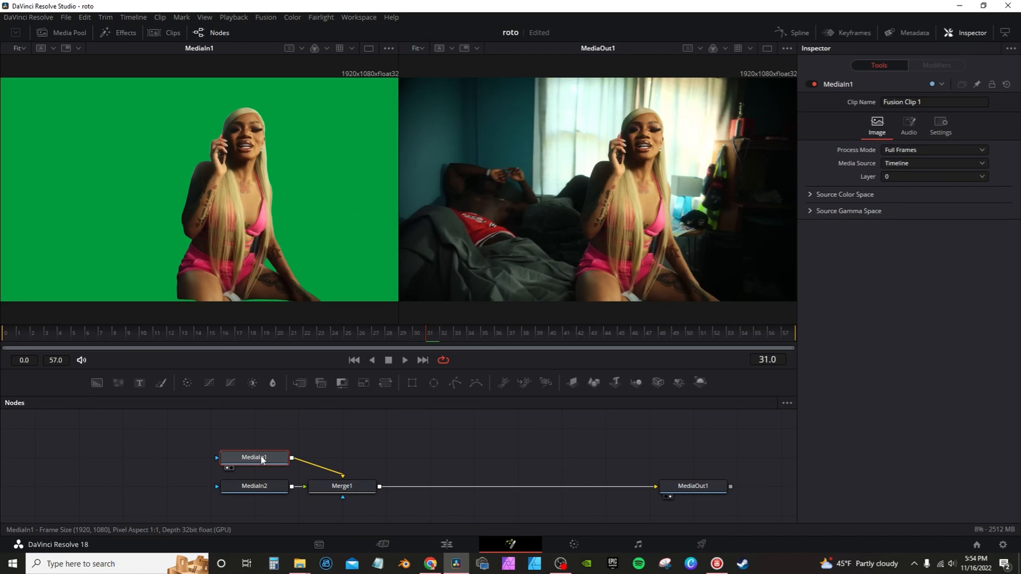
mouse_move(268, 461)
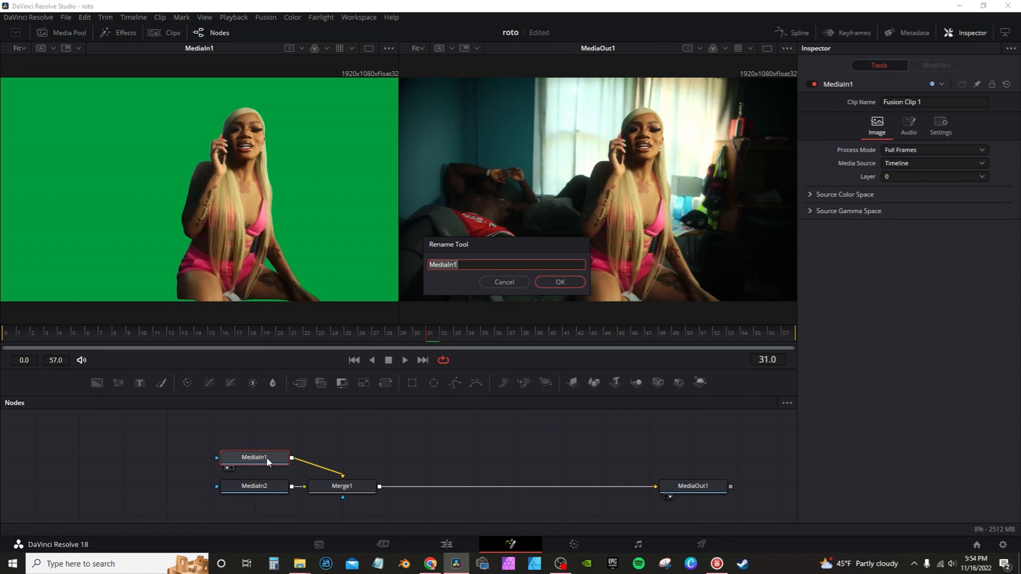
type("MAsk")
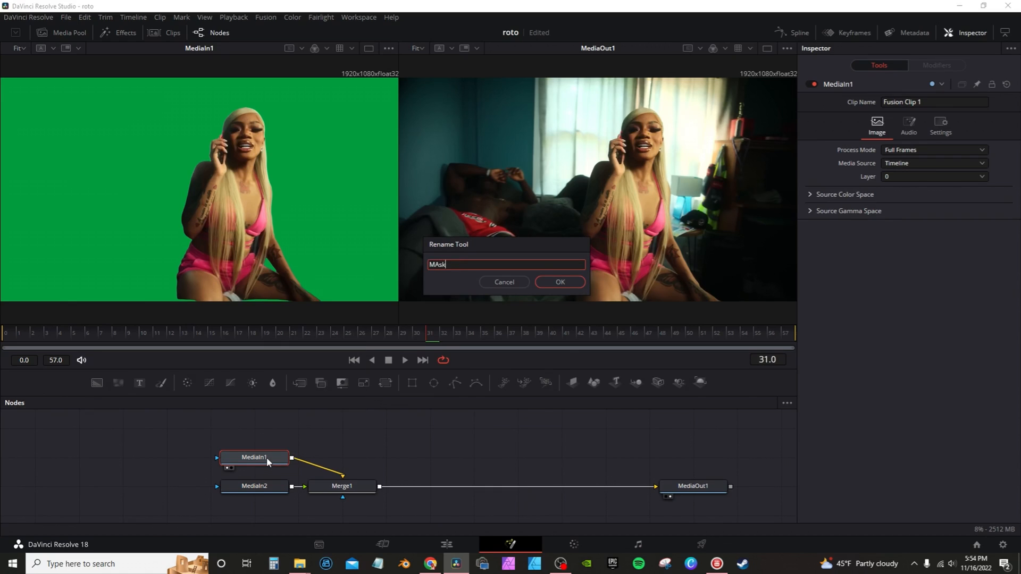
key("BackSpace")
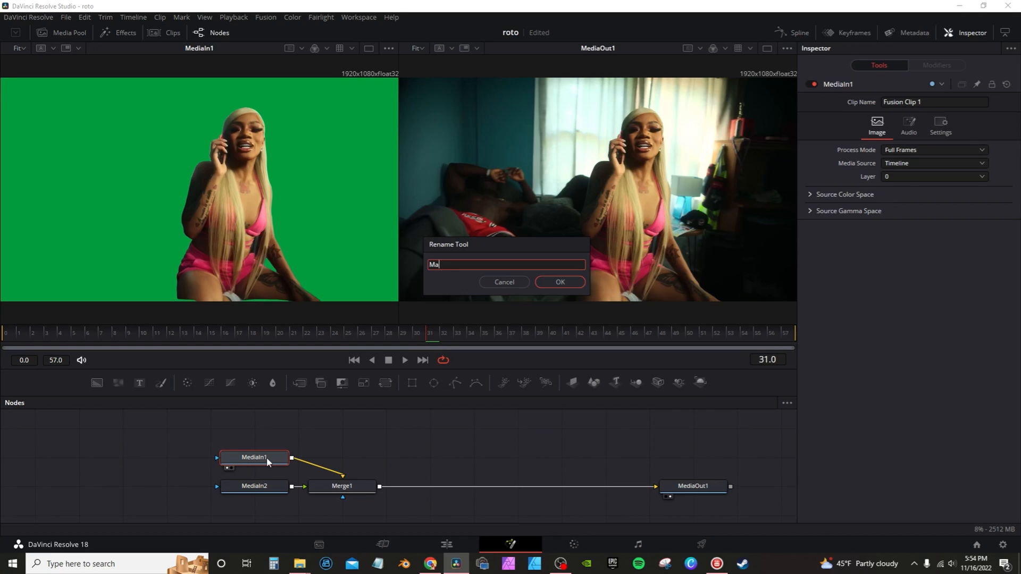
left_click(560, 282)
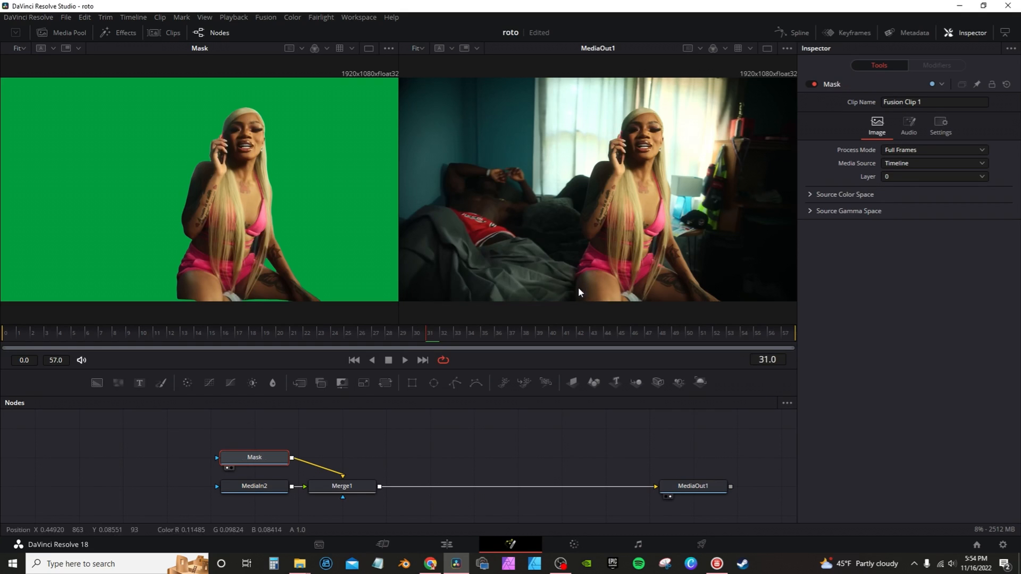
Step: Rename the background input node MediaIn2 to BG
left_click(253, 486)
type("BG")
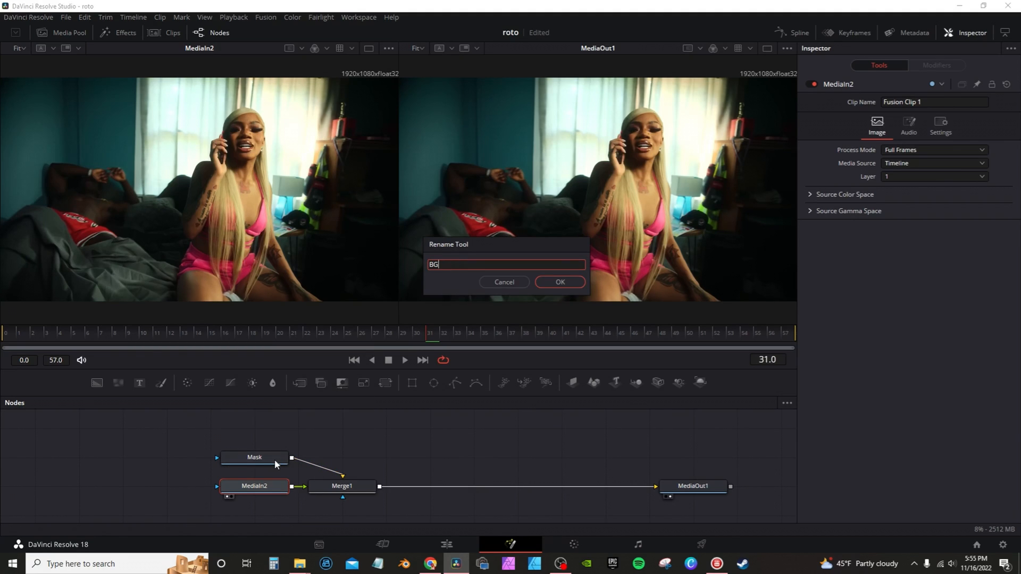
left_click(560, 282)
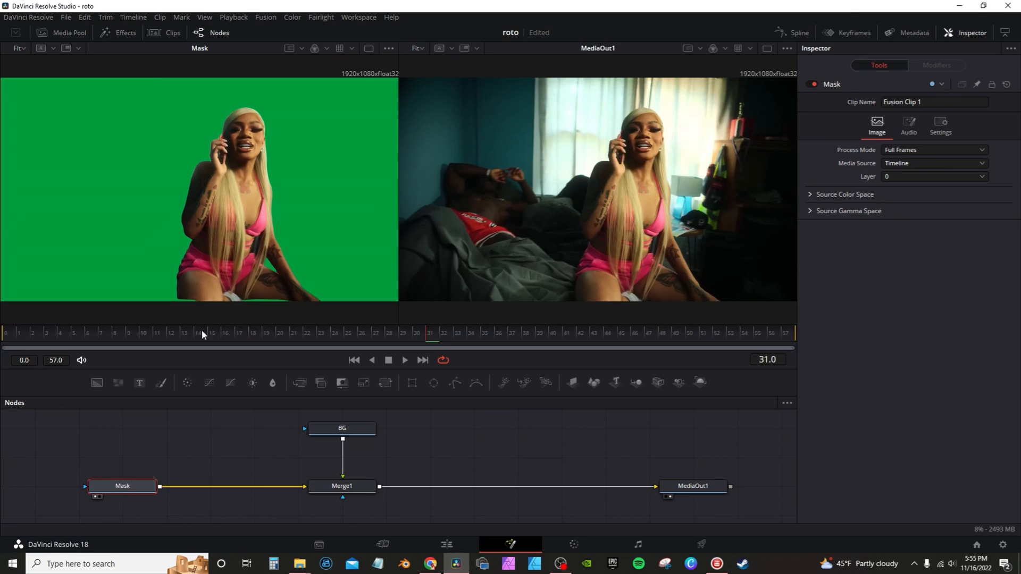
mouse_move(215, 453)
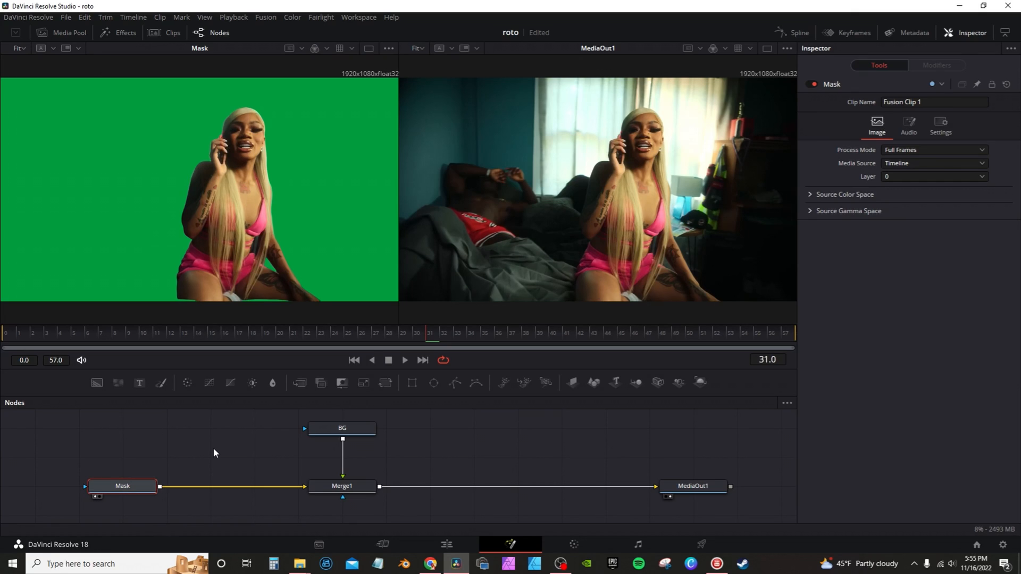
Step: Insert a Delta Keyer node between Mask and Merge1 via the 'delta' tool search
type("del")
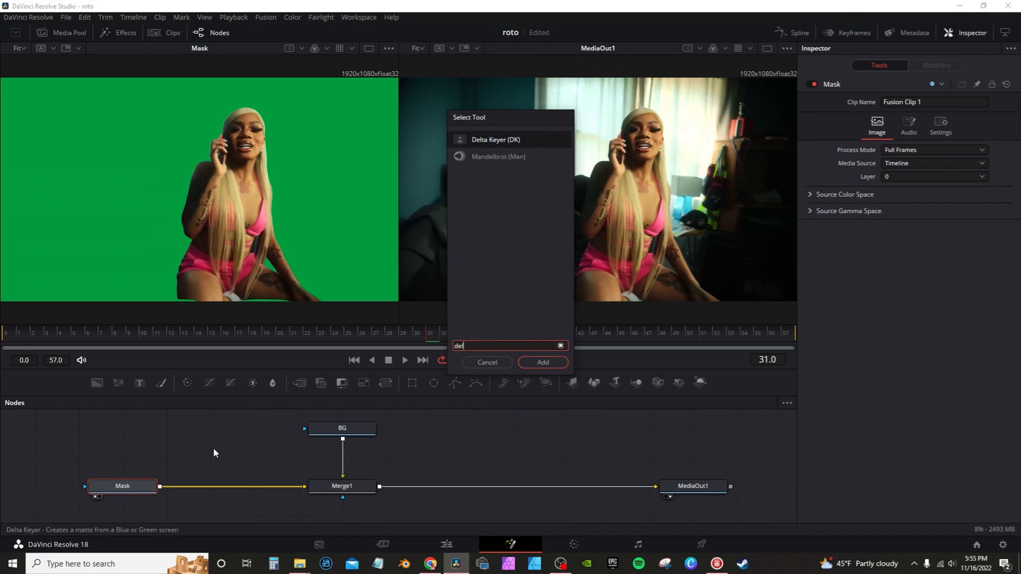
left_click(542, 362)
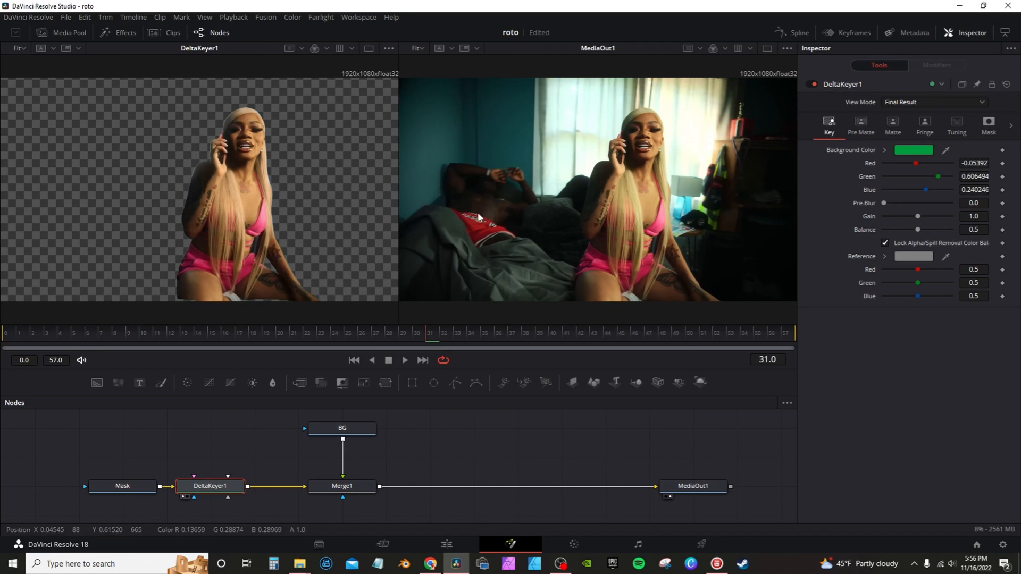
mouse_move(236, 485)
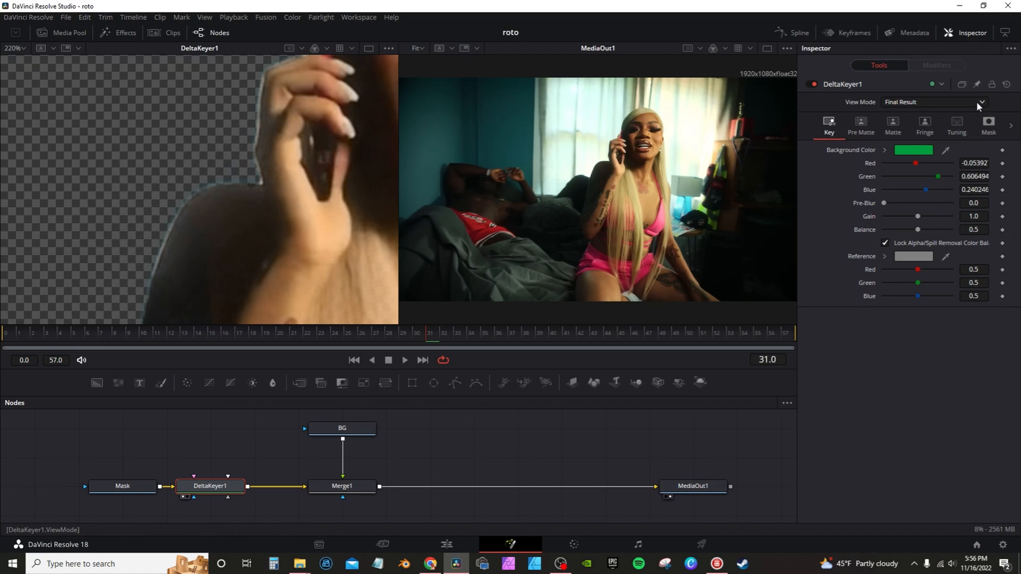
Step: In Status view, set the matte thresholds to 0.122 low and 0.767 high
left_click(983, 102)
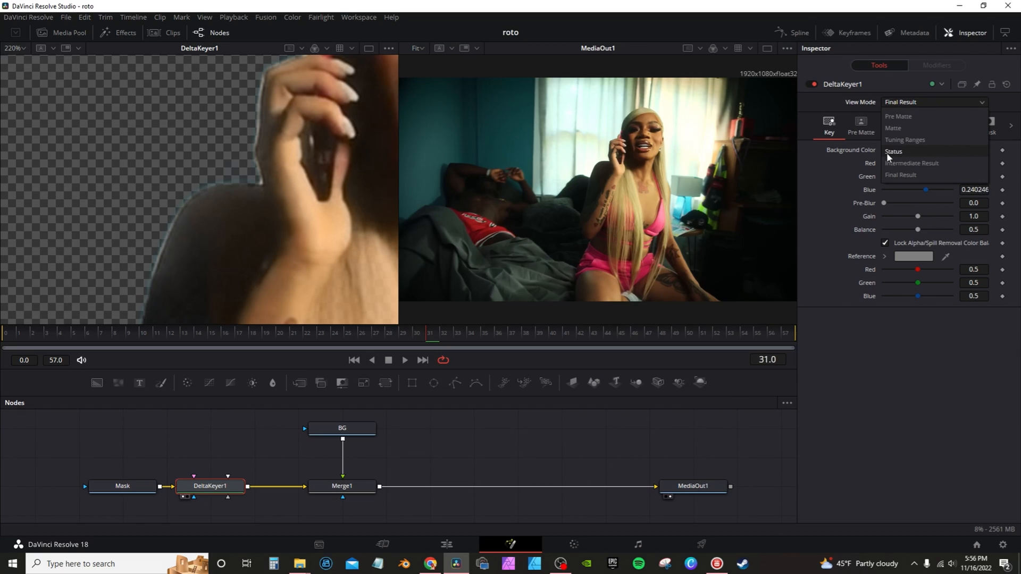
left_click(893, 151)
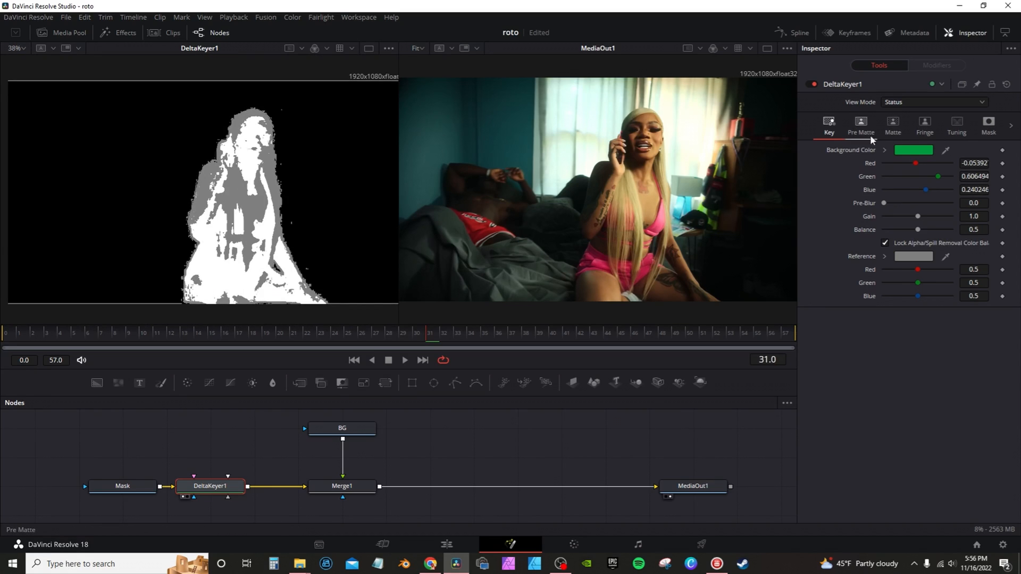
left_click(894, 126)
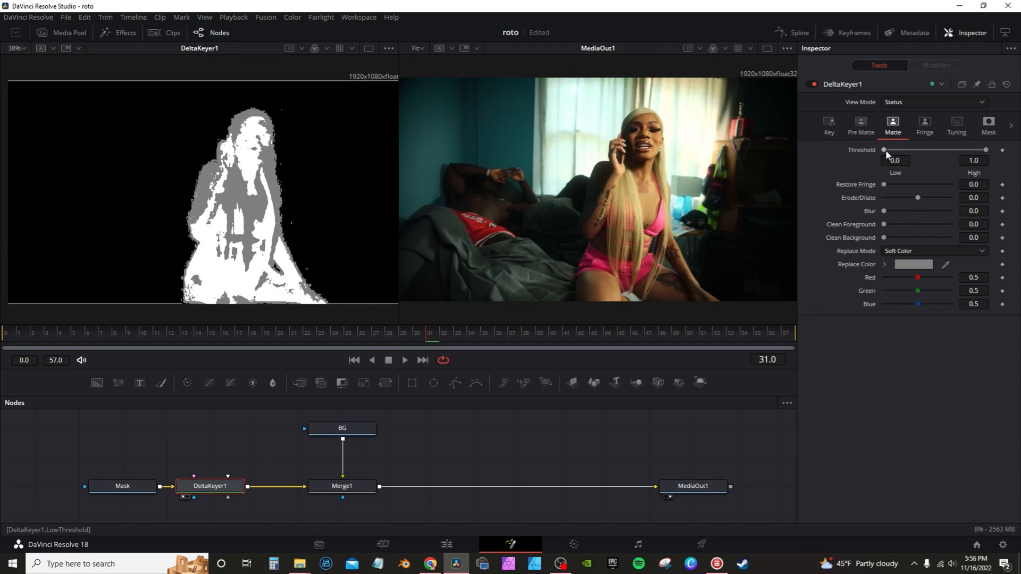
left_click_drag(884, 150, 894, 150)
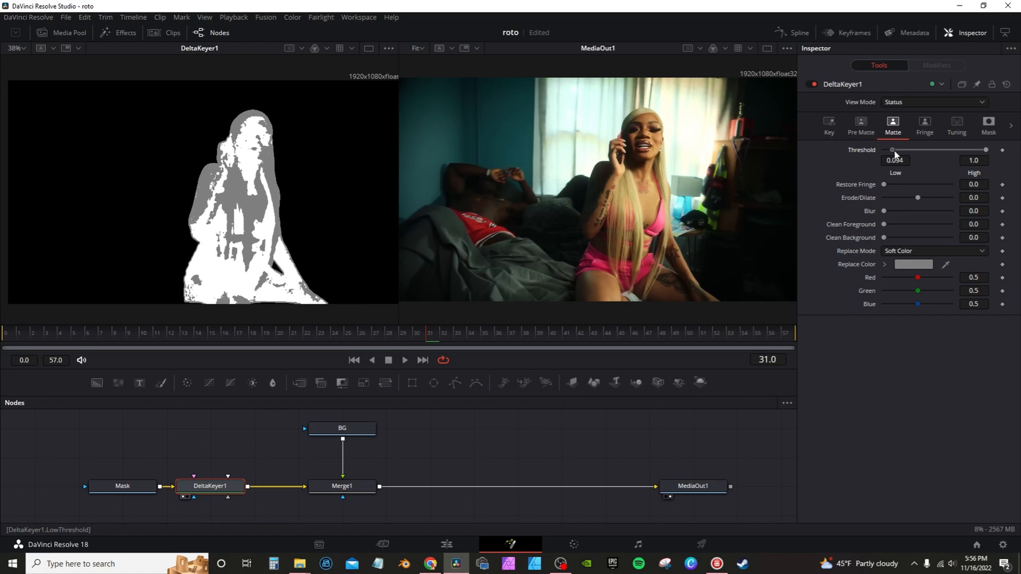
left_click_drag(892, 150, 895, 150)
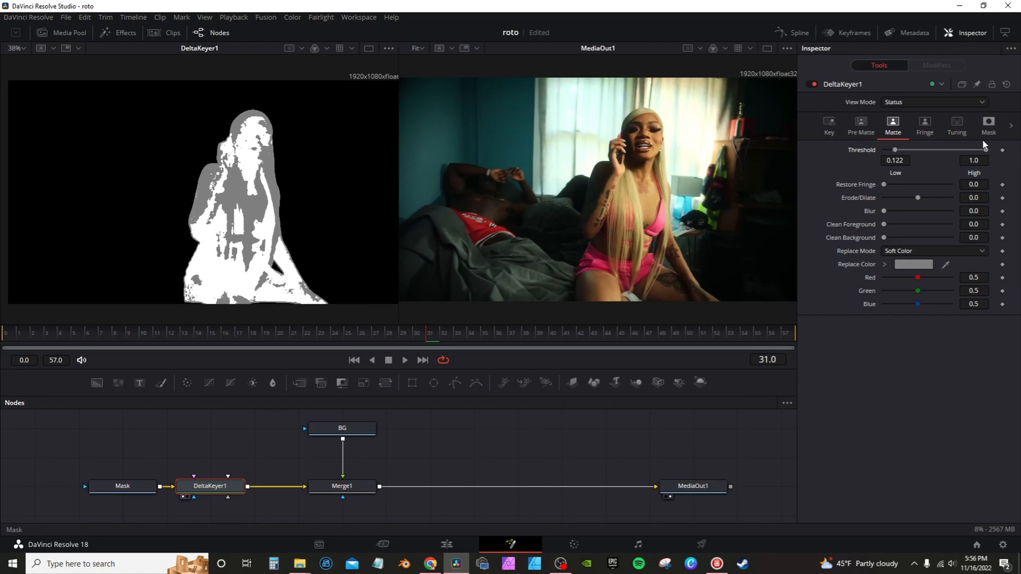
left_click_drag(986, 150, 976, 150)
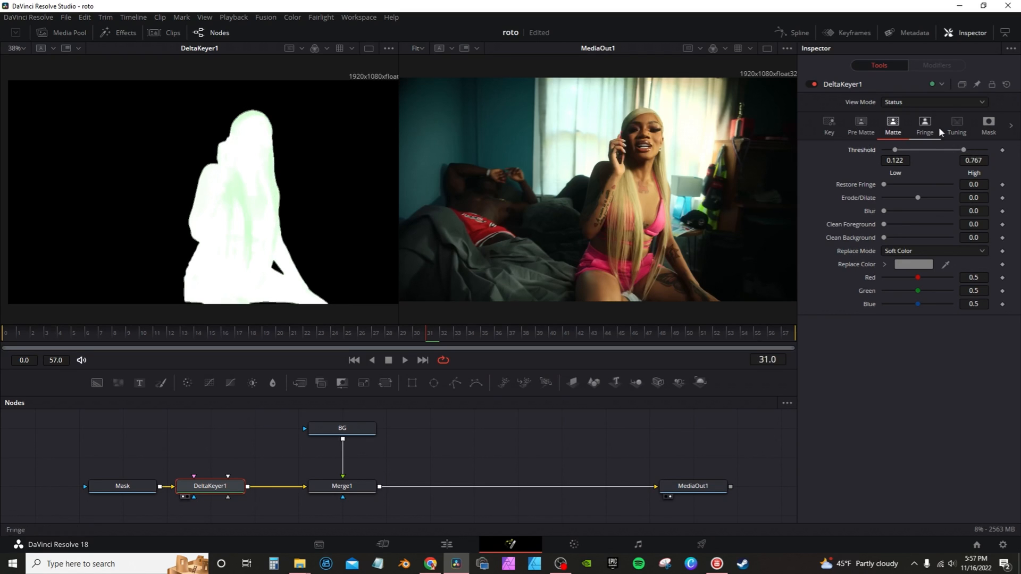
Step: Return to Final Result view and apply a slight negative erode to the matte edge
left_click(933, 102)
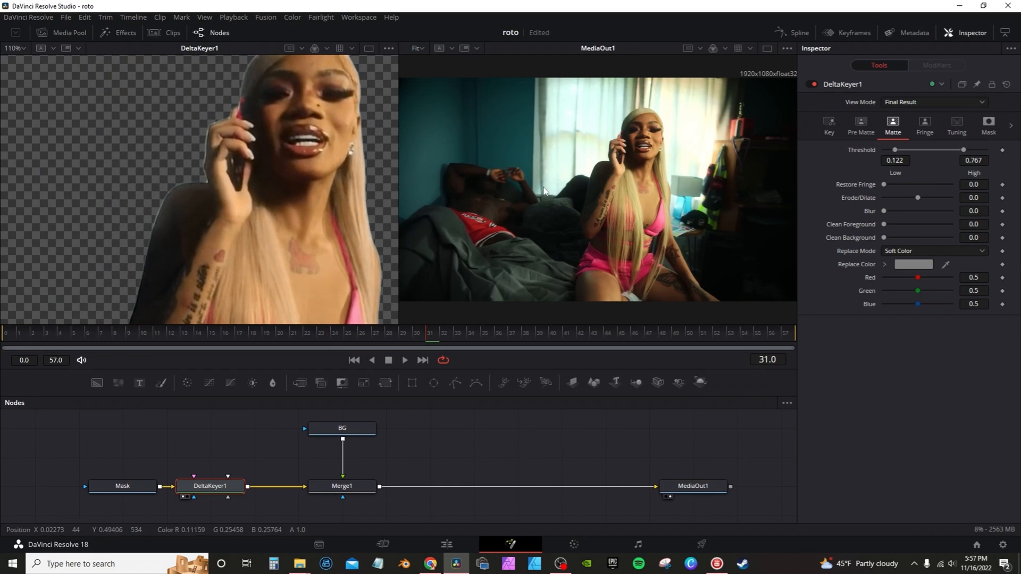
mouse_move(904, 203)
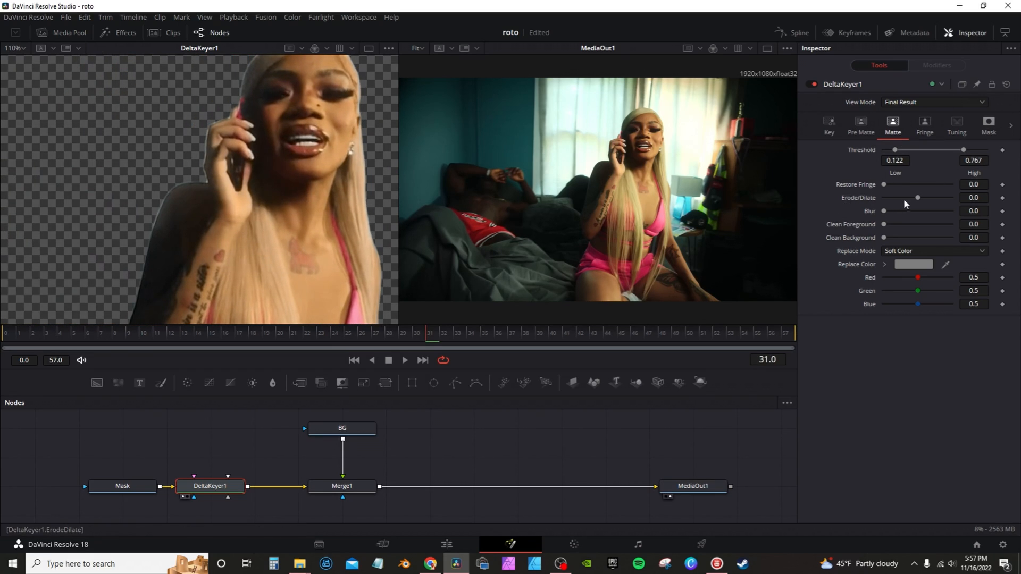
left_click_drag(918, 197, 912, 197)
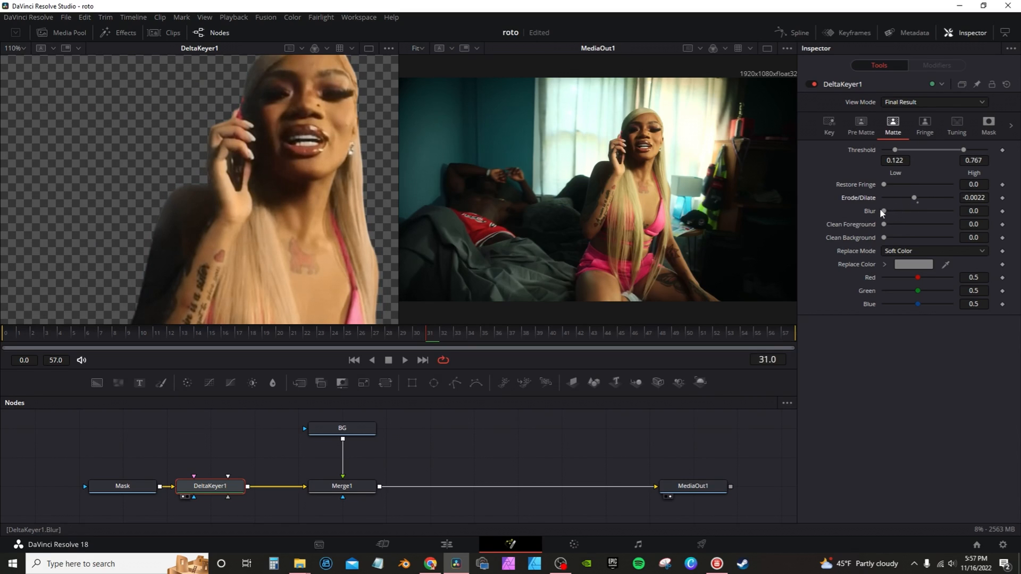
left_click_drag(883, 211, 888, 211)
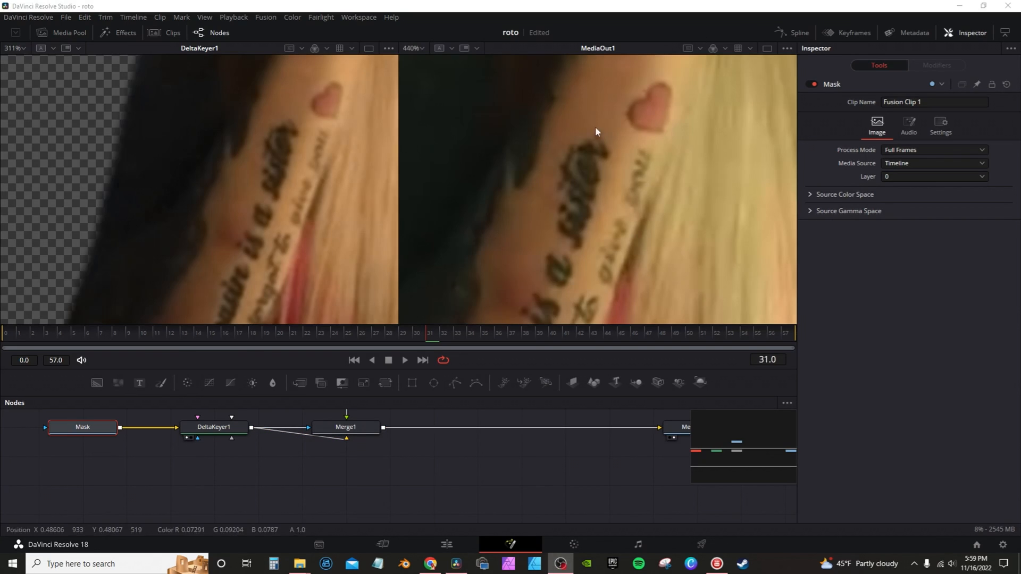
mouse_move(185, 144)
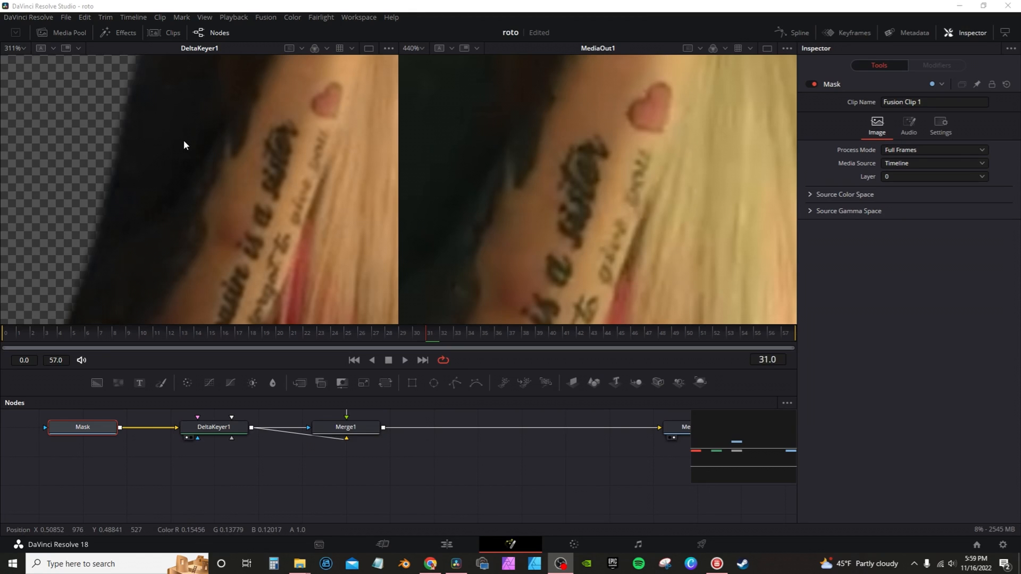
mouse_move(709, 165)
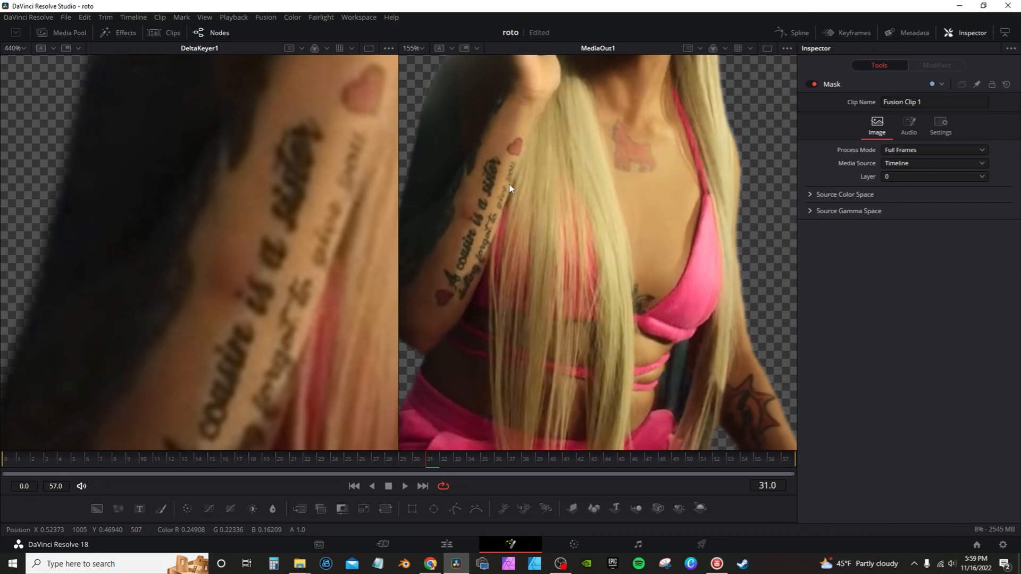
Step: Inspect the MediaOut1 cut-out edges, then return to the tutorial video
left_click(449, 542)
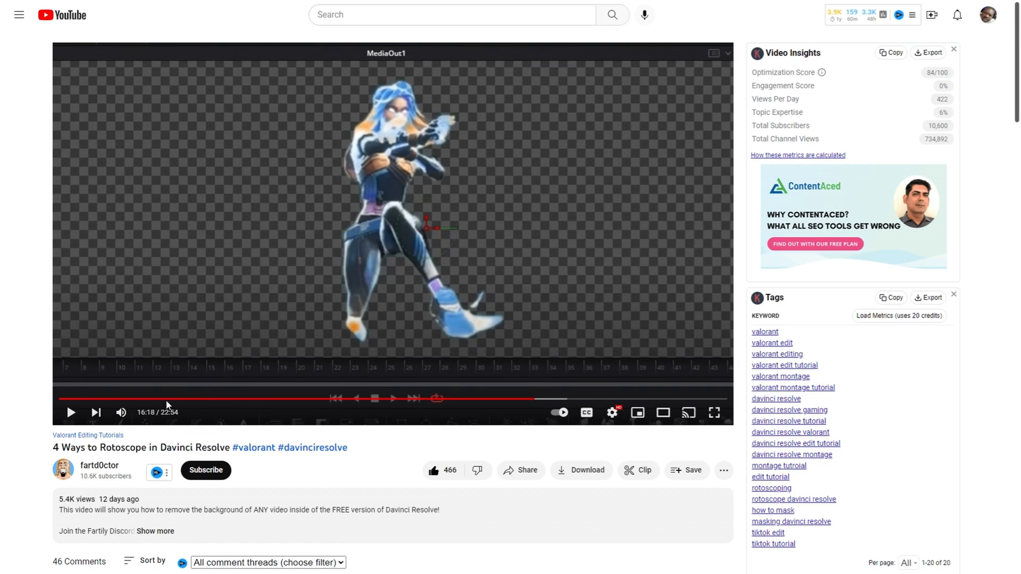
mouse_move(292, 215)
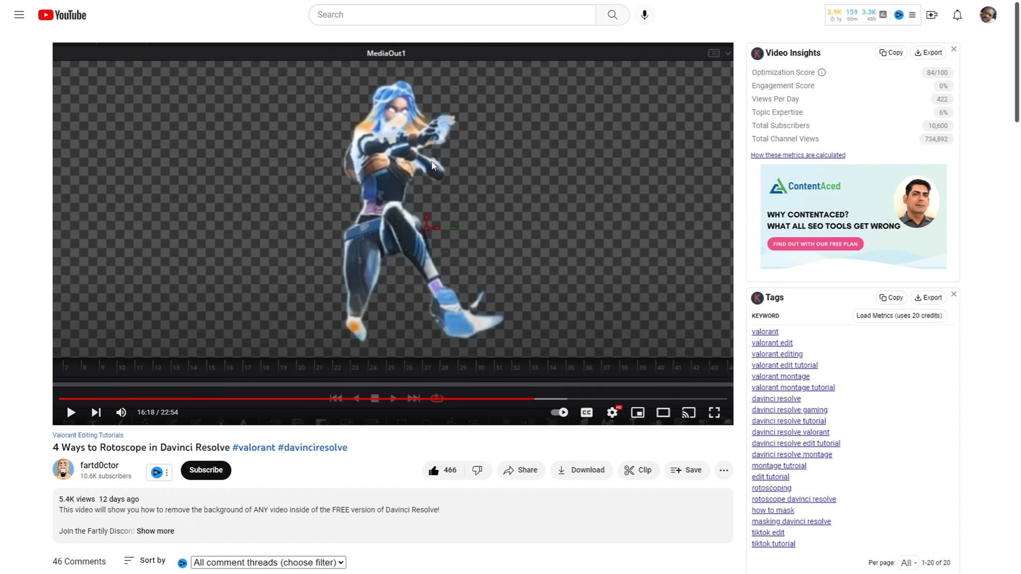
mouse_move(221, 253)
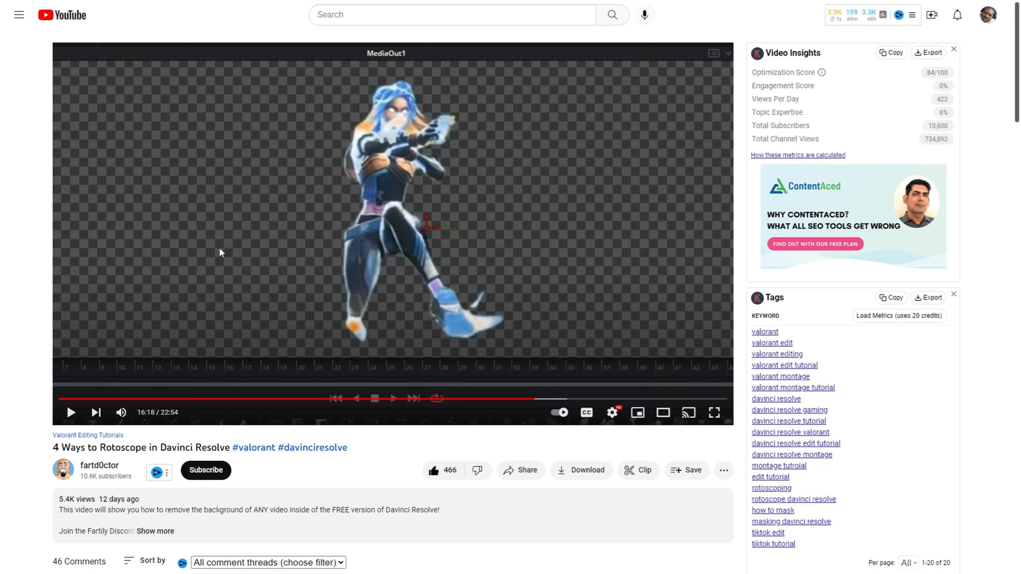